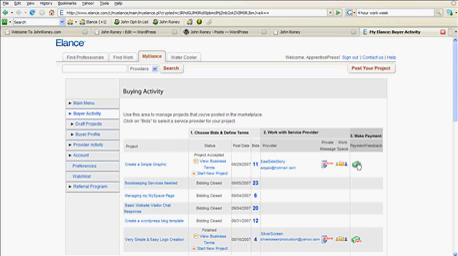
pyautogui.moveTo(256, 164)
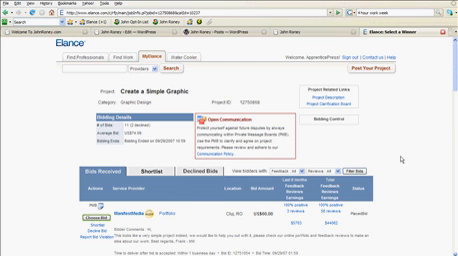
pyautogui.scroll(-3)
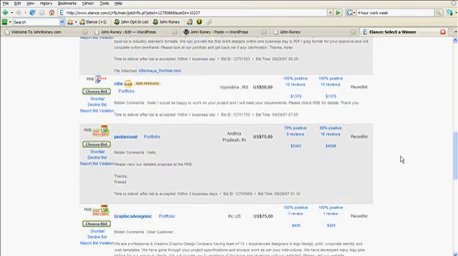
pyautogui.scroll(-3)
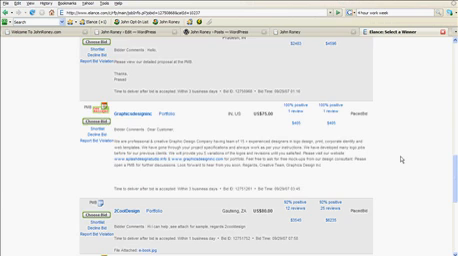
pyautogui.scroll(-3)
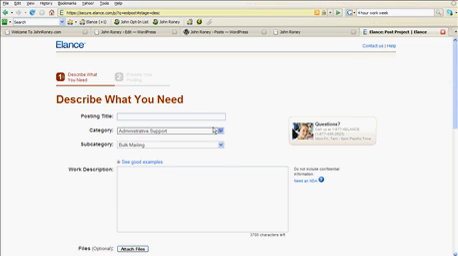
# - Enter the project details in the Work Description box and move down to the remaining posting options
pyautogui.click(204, 128)
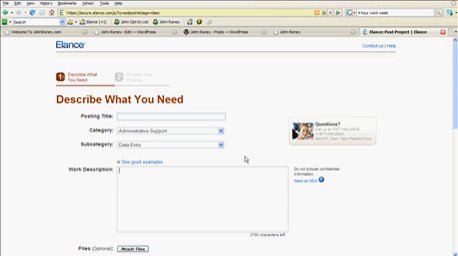
pyautogui.scroll(-3)
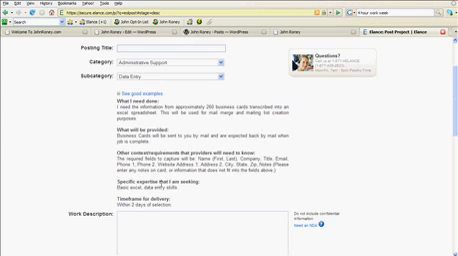
pyautogui.scroll(-3)
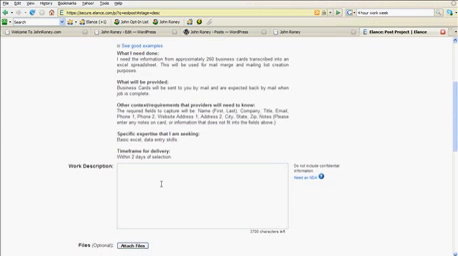
pyautogui.scroll(-3)
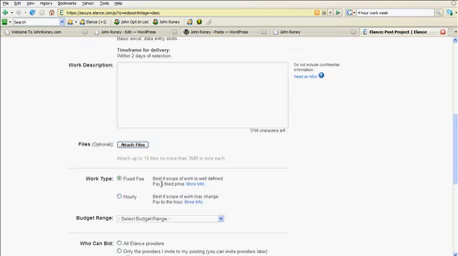
pyautogui.scroll(-3)
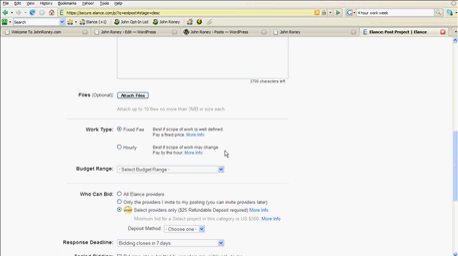
# - Review the Work Type, Budget Range and Who Can Bid settings and continue to the next posting step
pyautogui.scroll(-3)
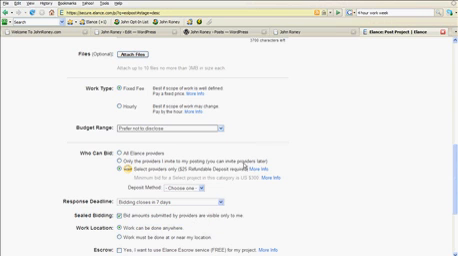
pyautogui.scroll(-3)
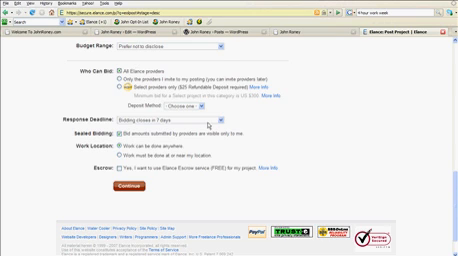
pyautogui.click(212, 126)
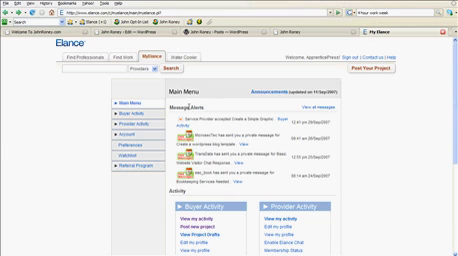
pyautogui.moveTo(360, 190)
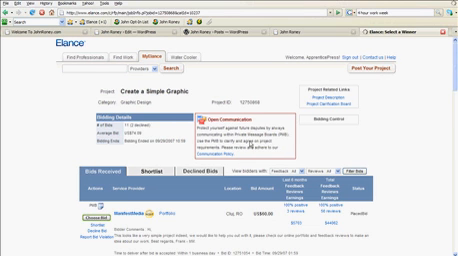
# - Scroll through the Bids tab to read the providers' proposals for Create a Simple Graphic
pyautogui.scroll(-3)
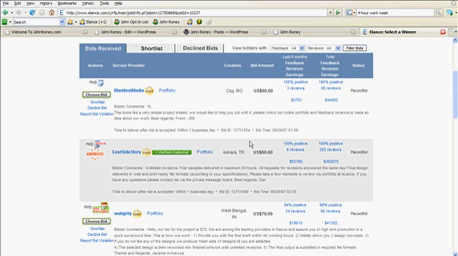
pyautogui.moveTo(248, 146)
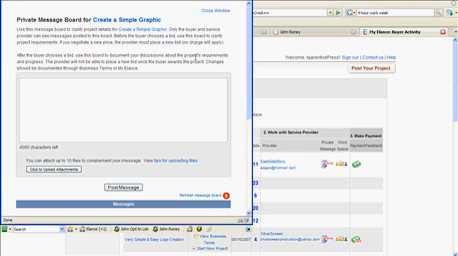
# - Start a message reading 'Hi' on the project's private message board
pyautogui.scroll(-3)
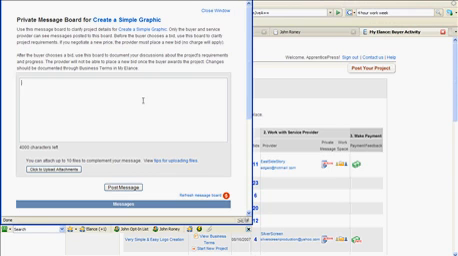
pyautogui.write('Hi')
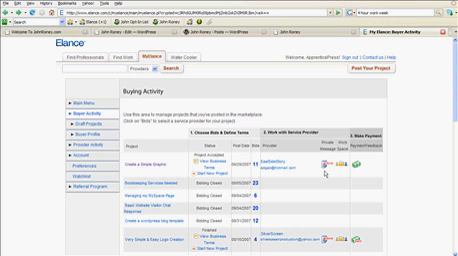
pyautogui.moveTo(328, 172)
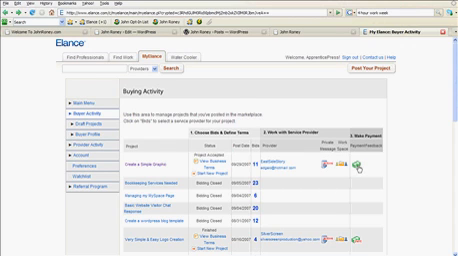
pyautogui.moveTo(402, 158)
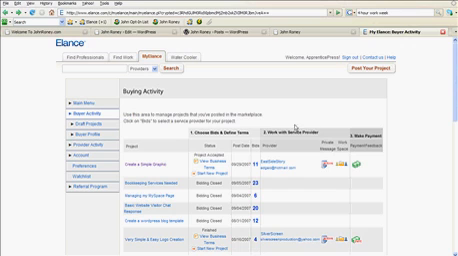
pyautogui.moveTo(300, 126)
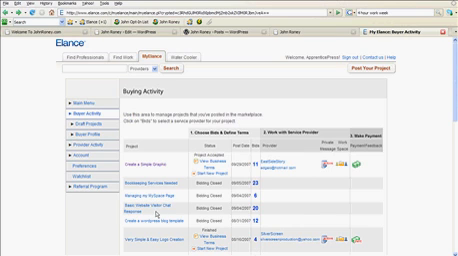
pyautogui.scroll(-3)
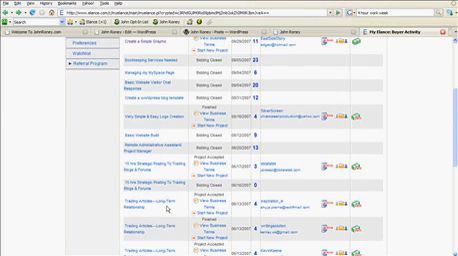
pyautogui.scroll(-3)
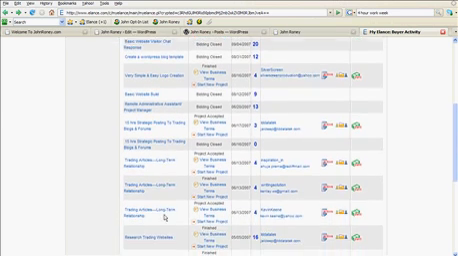
pyautogui.scroll(-3)
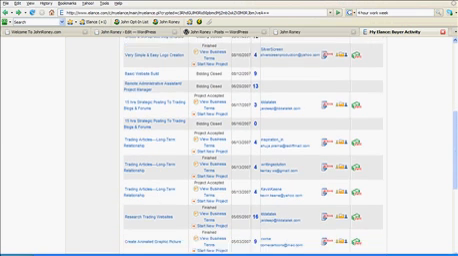
pyautogui.scroll(-3)
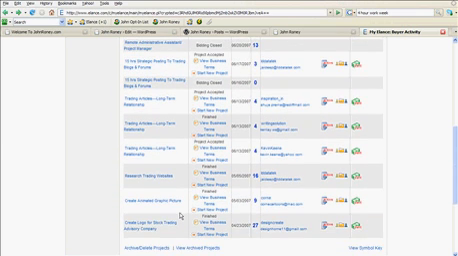